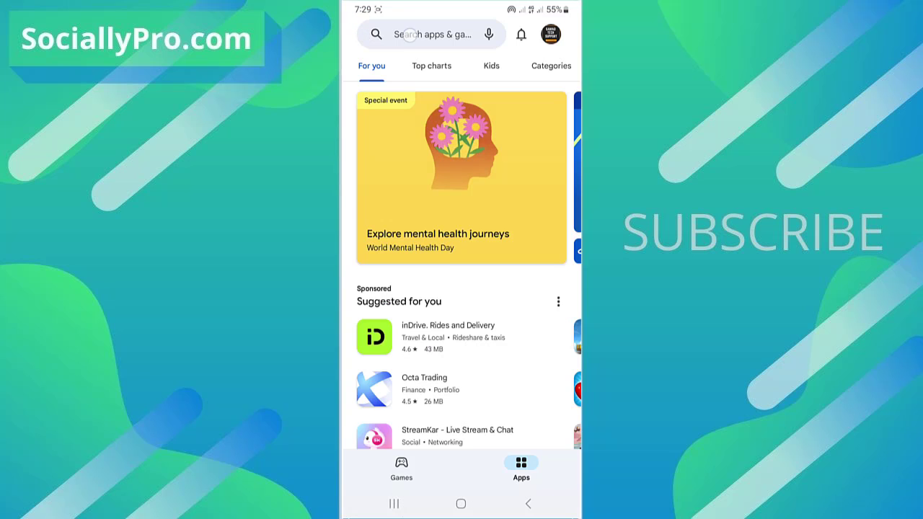
Open the Play Store search page, then return to the Android home screen.
left_click(431, 34)
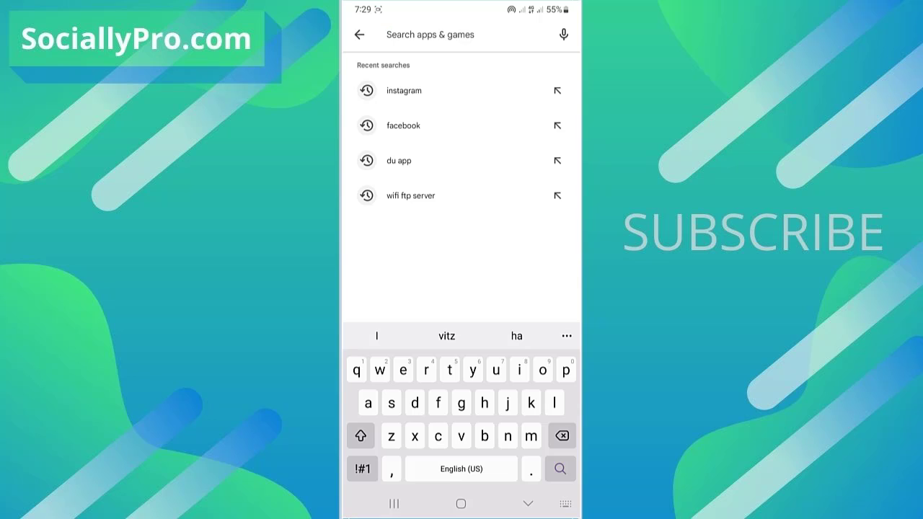
left_click(404, 125)
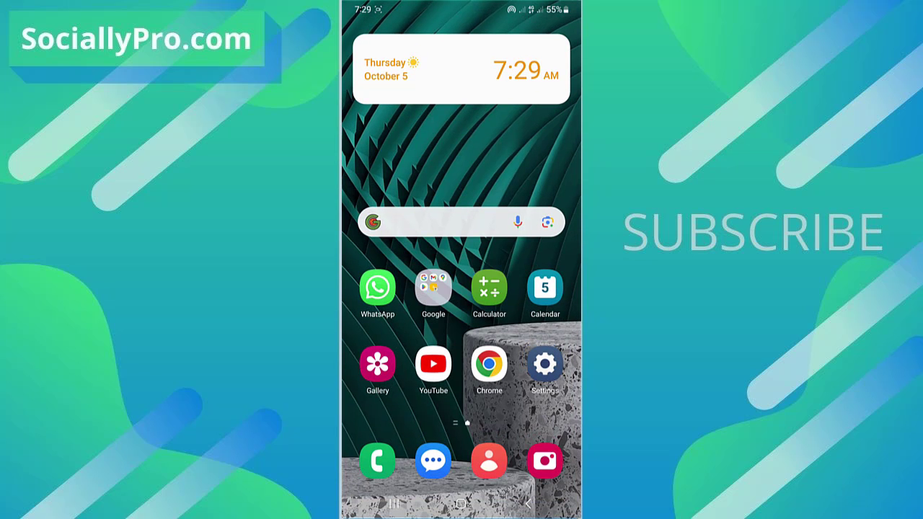
Open Facebook's home feed and translate the Urdu post into English.
scroll("left", 3)
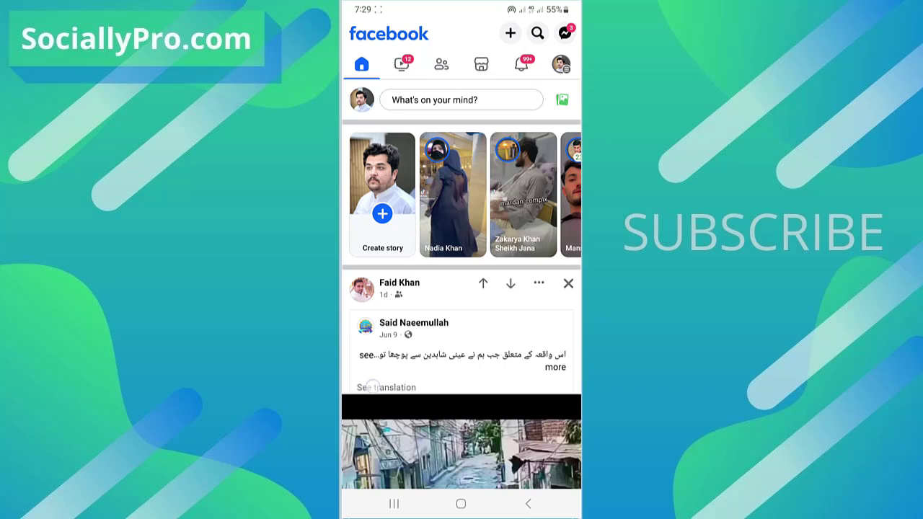
left_click(386, 387)
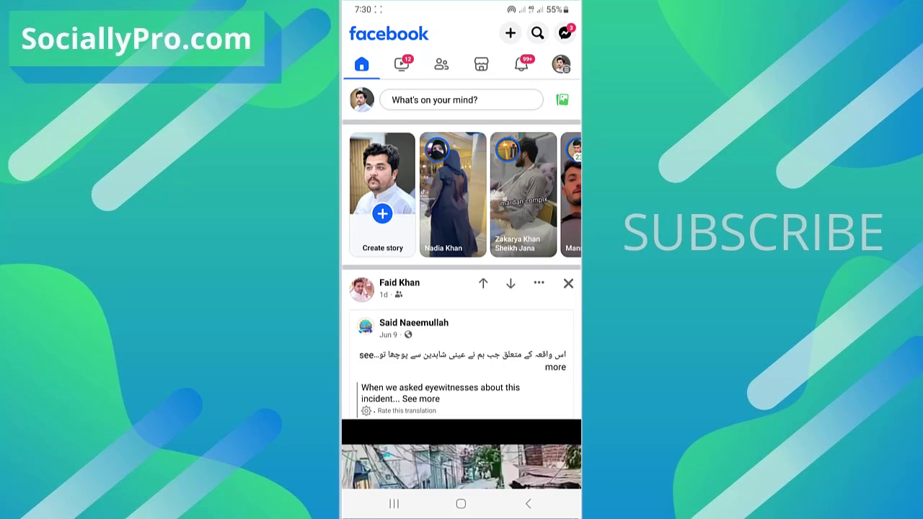
From the account menu, open the Settings & privacy page.
left_click(562, 64)
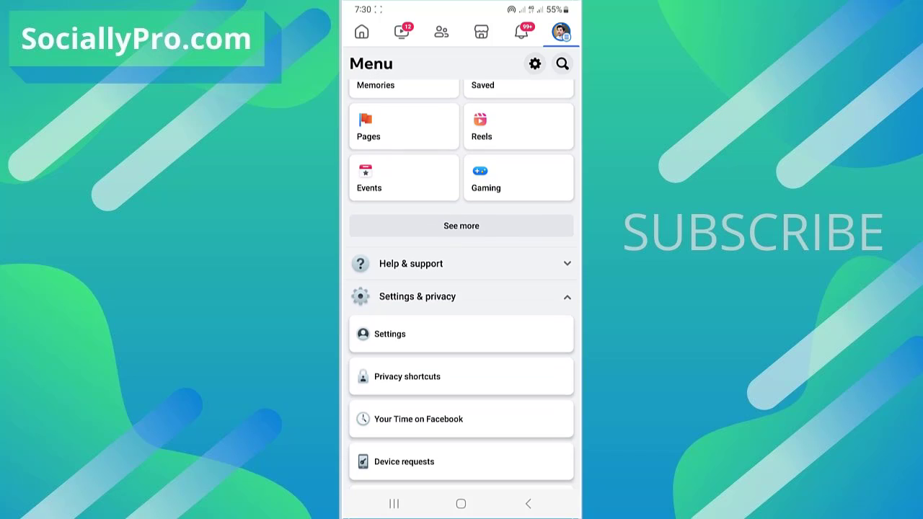
left_click(460, 297)
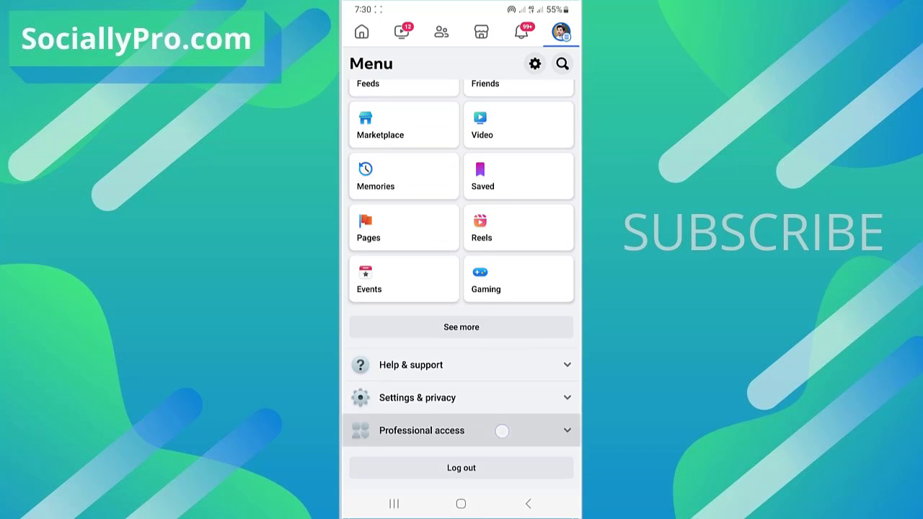
left_click(417, 397)
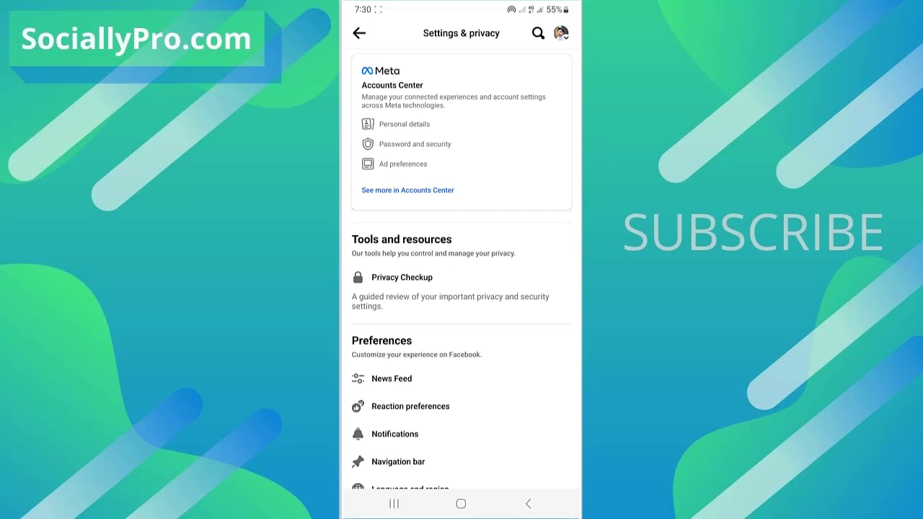
scroll("down", 3)
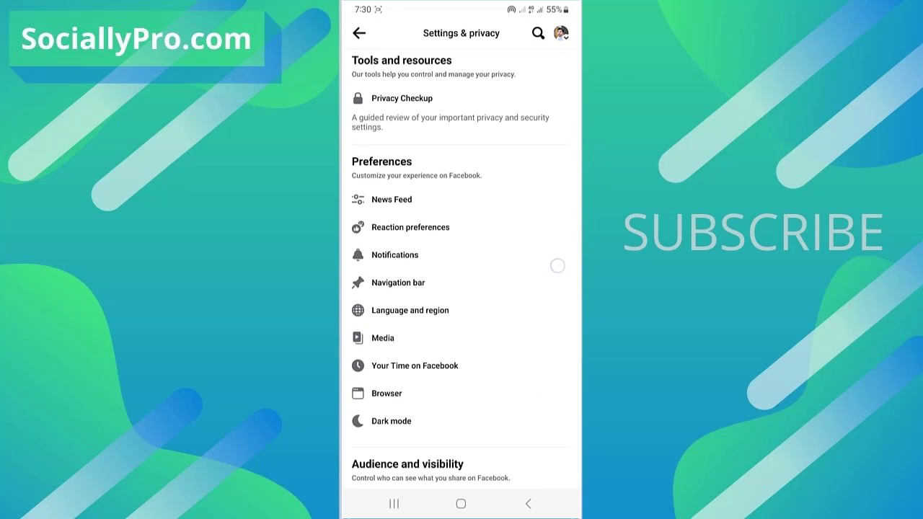
scroll("down", 3)
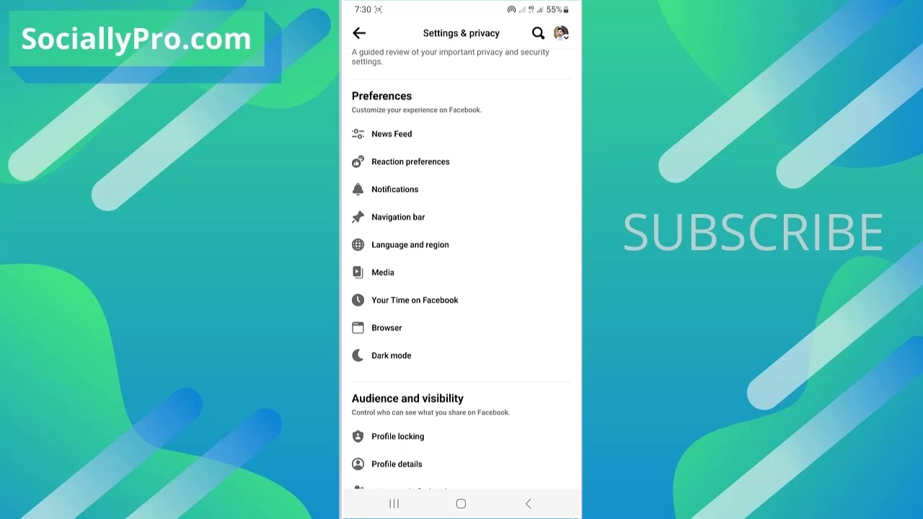
left_click(410, 245)
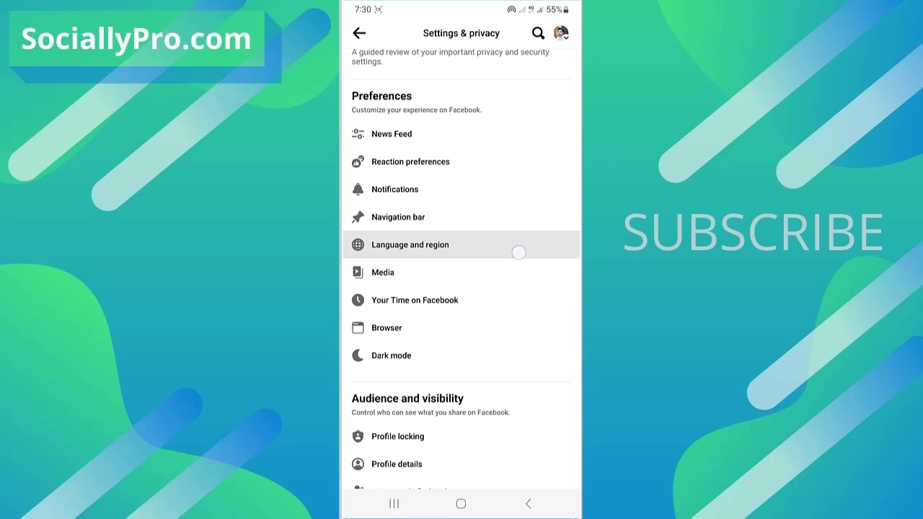
Save English as the post translation language and go back to the feed.
left_click(409, 244)
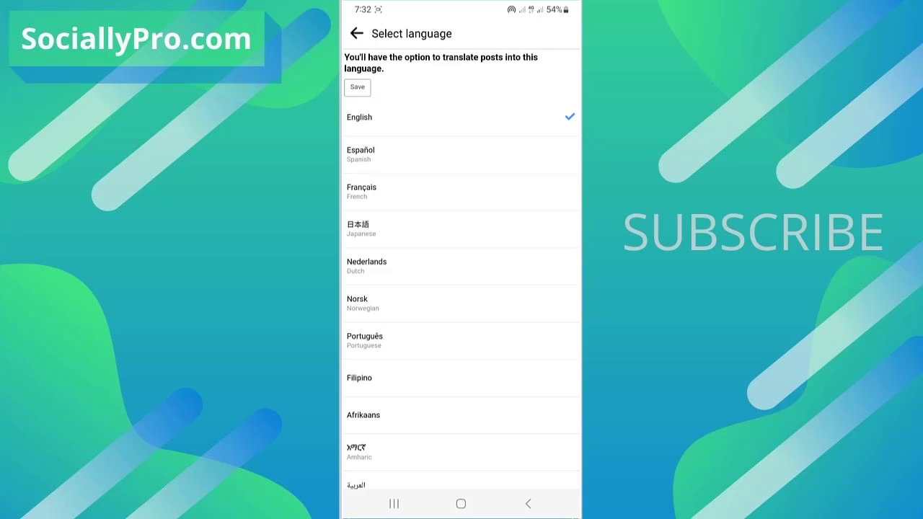
left_click(357, 88)
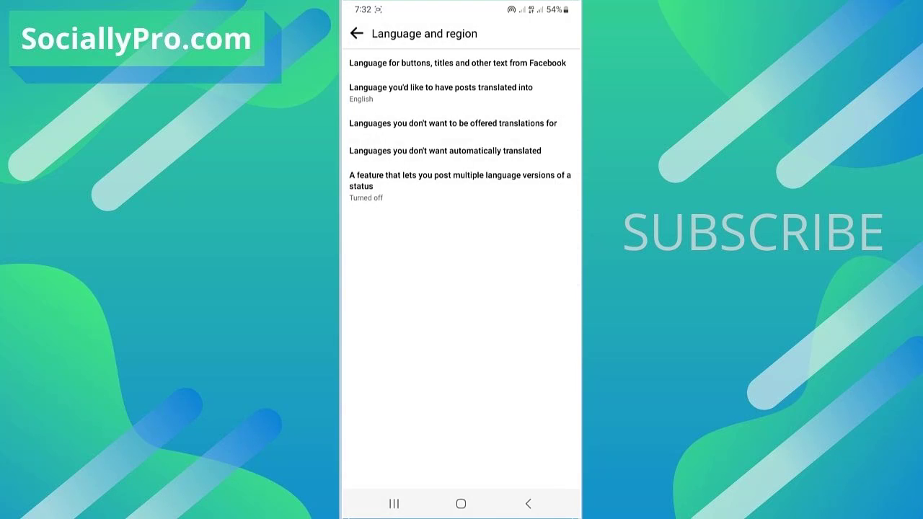
left_click(355, 33)
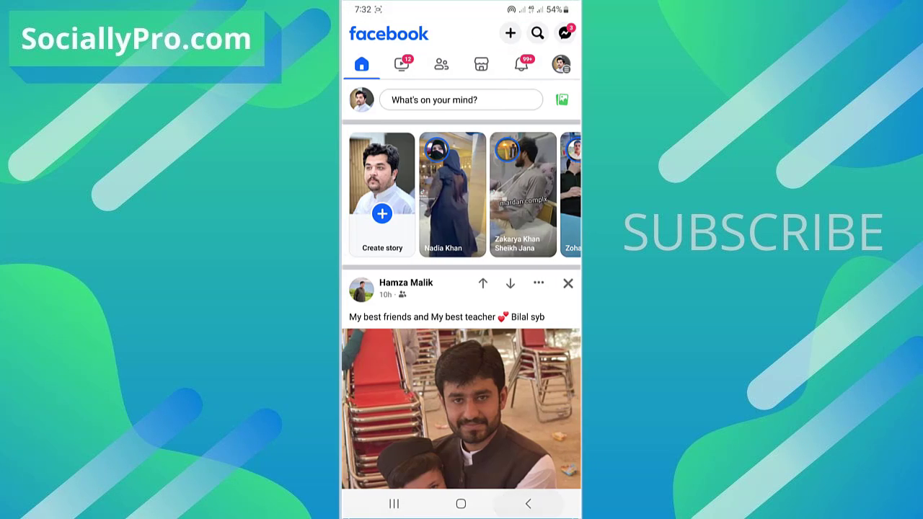
Scroll to the Urdu cricketer-family post and show its English translation.
scroll("down", 3)
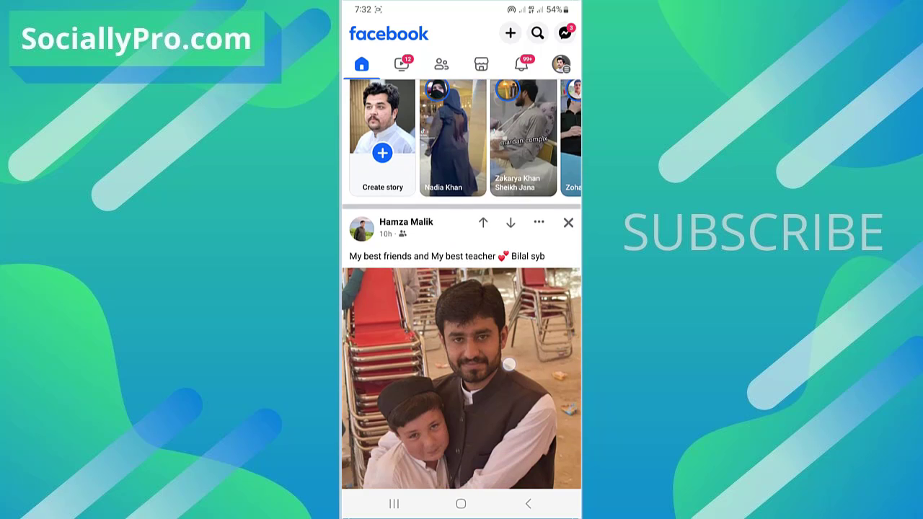
scroll("down", 3)
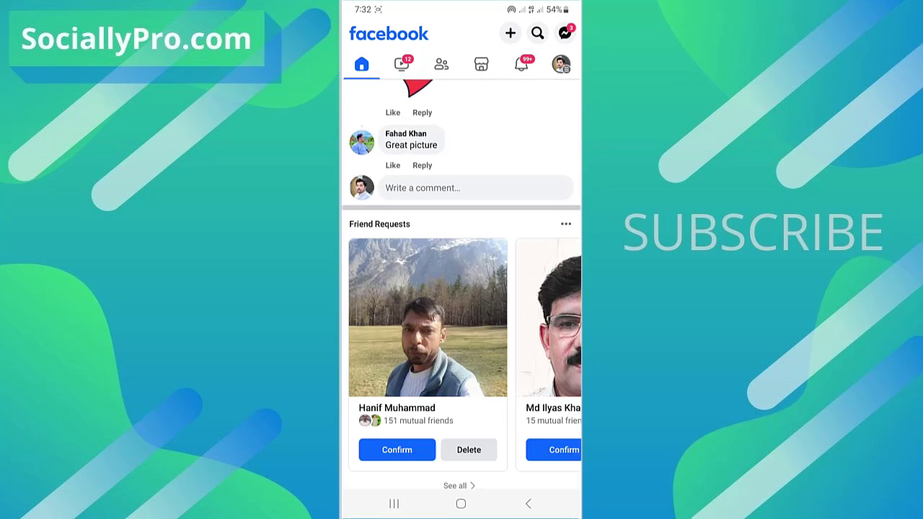
scroll("down", 3)
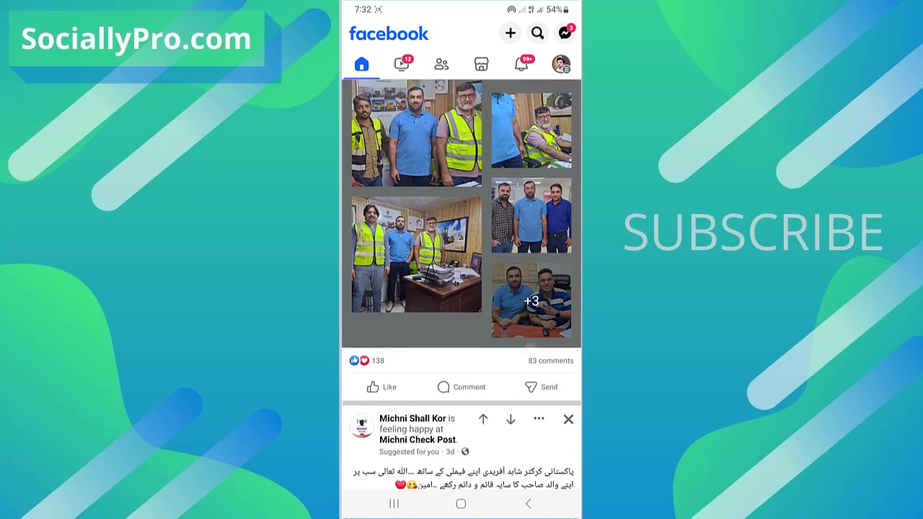
scroll("down", 3)
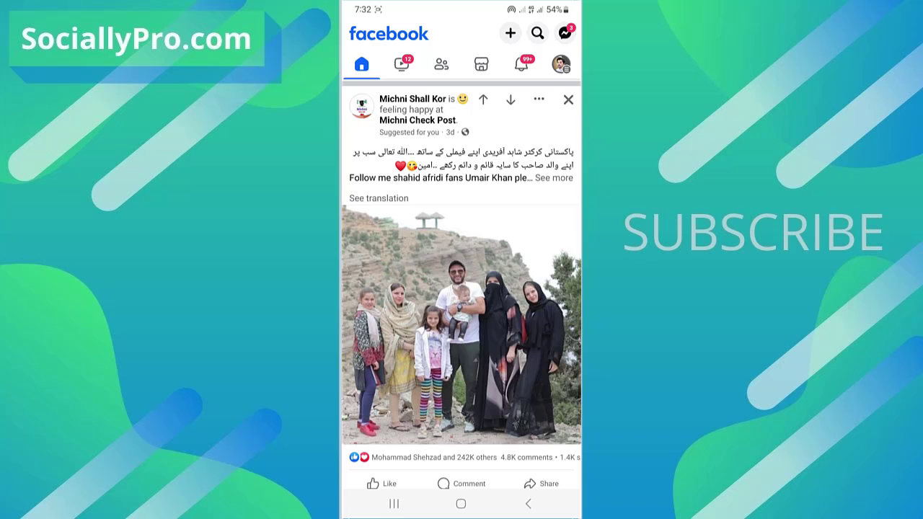
left_click(378, 197)
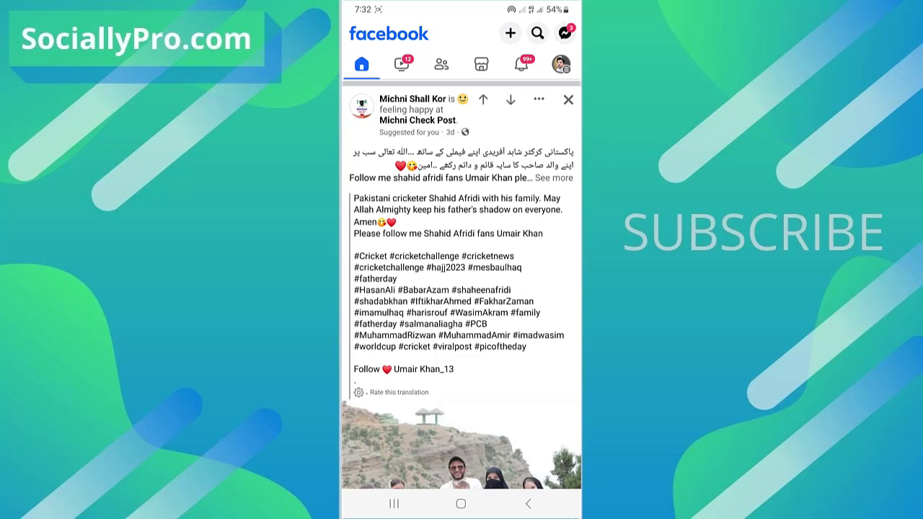